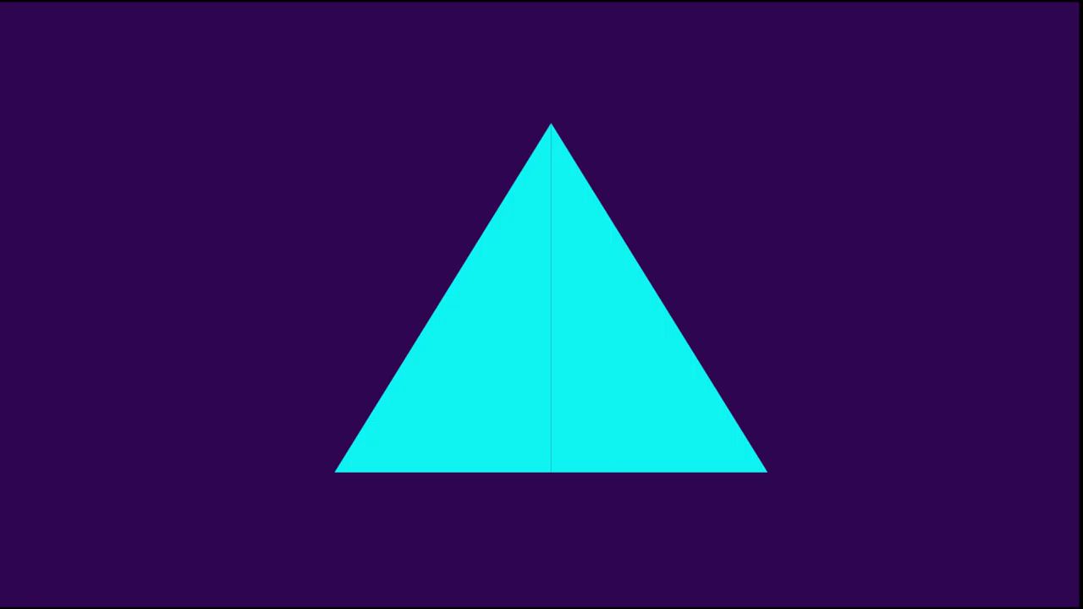
- Draw a dark diagonal light ray from the upper left into the cyan triangle's left face
{"action": "left_click_drag", "start_coordinate": [347, 173], "coordinate": [510, 406]}
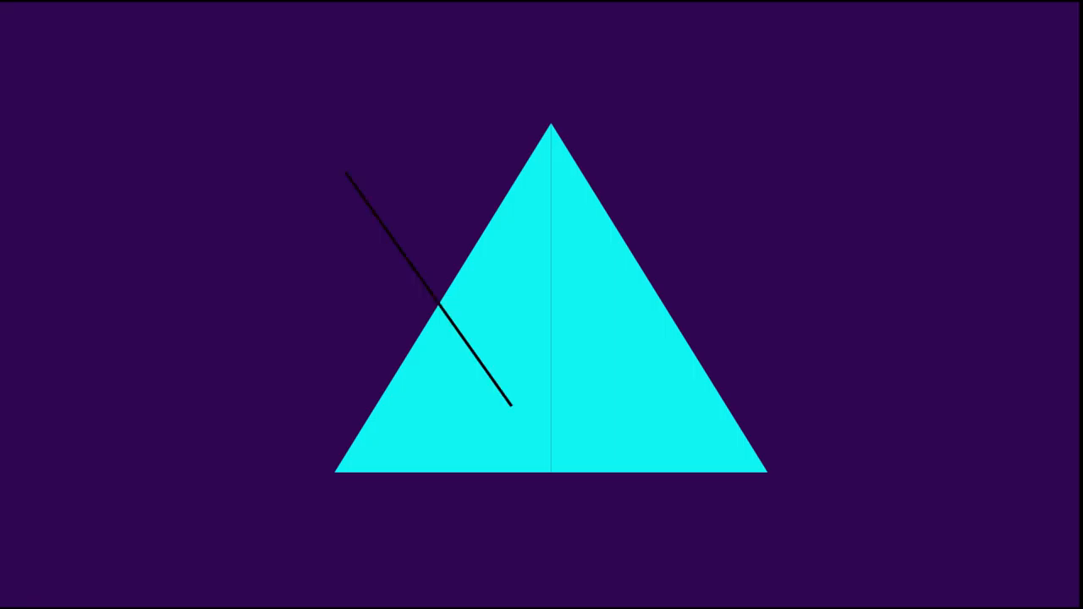